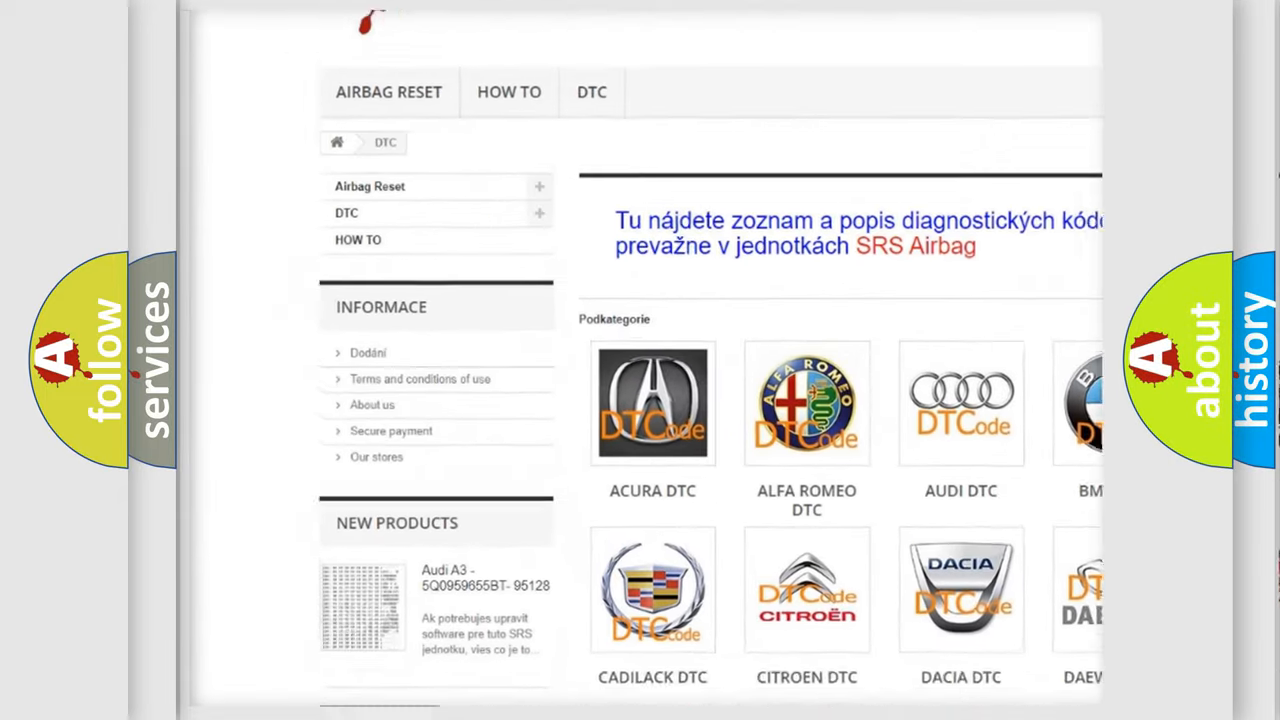
{"action": "scroll", "scroll_direction": "down", "scroll_amount": 3}
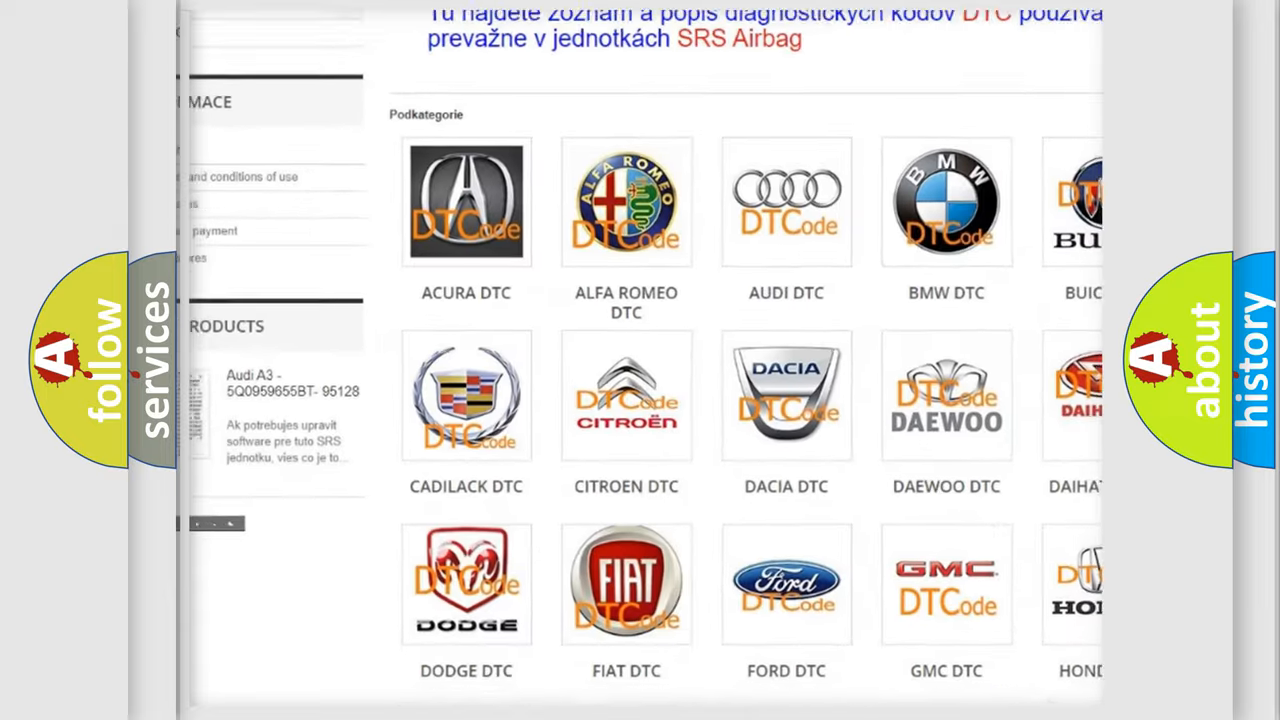